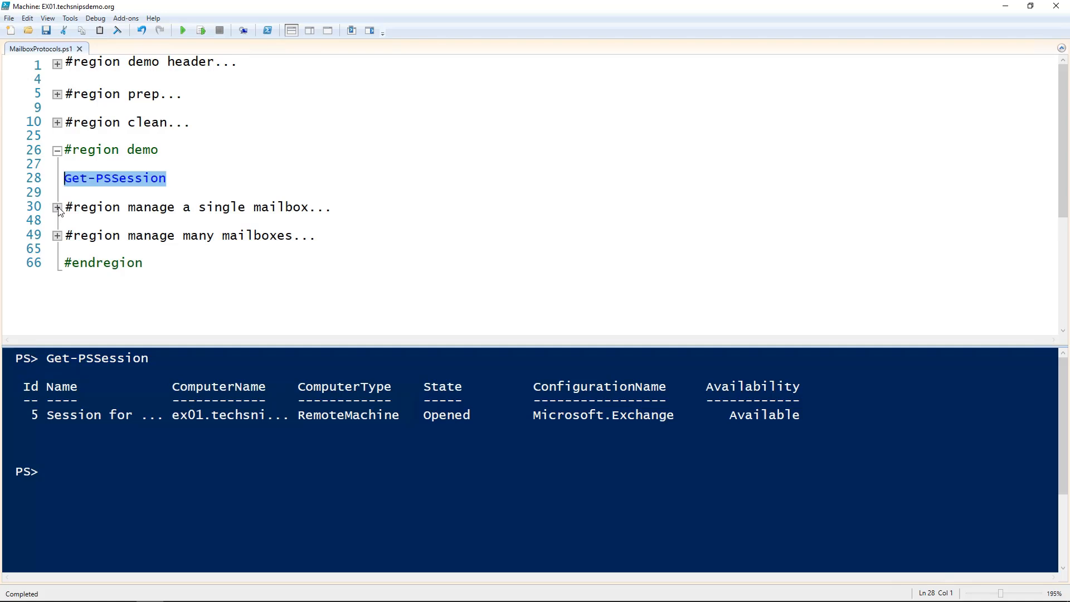
# Expand the '#region manage a single mailbox' outline to reveal its get, set and verify commands.
pyautogui.click(56, 208)
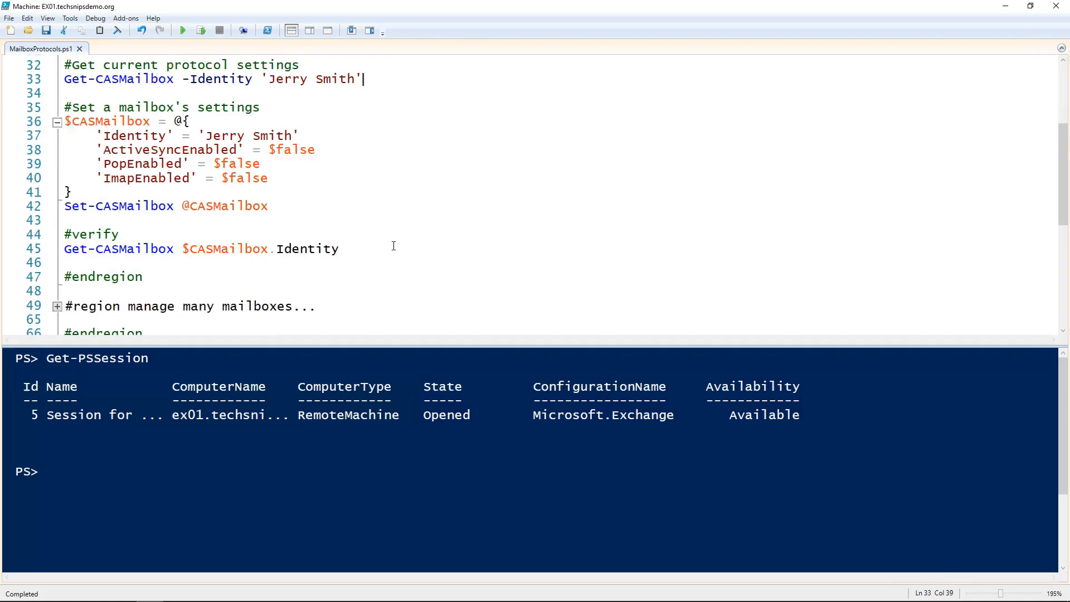
pyautogui.scroll(3)
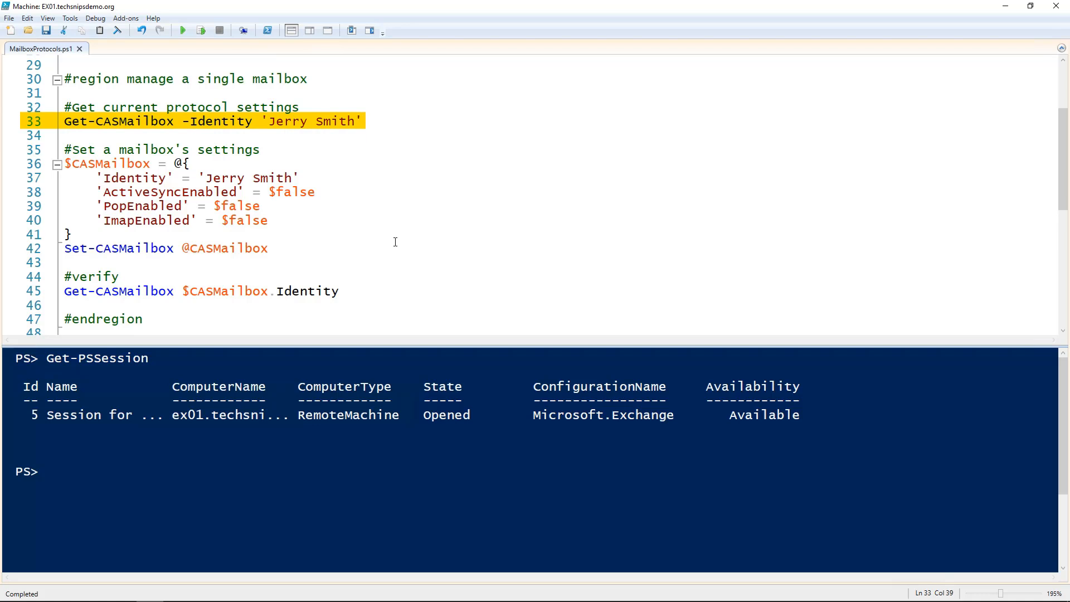
# Run the get, set and verify commands so Jerry Smith's mailbox reports ActiveSync, POP and IMAP False.
pyautogui.click(361, 121)
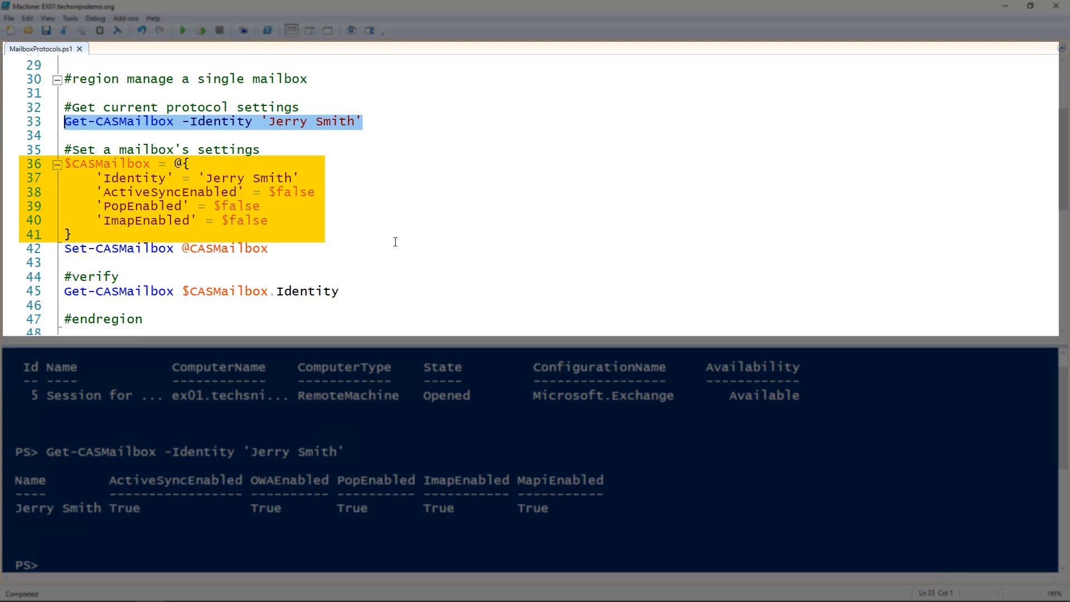
pyautogui.moveTo(349, 242)
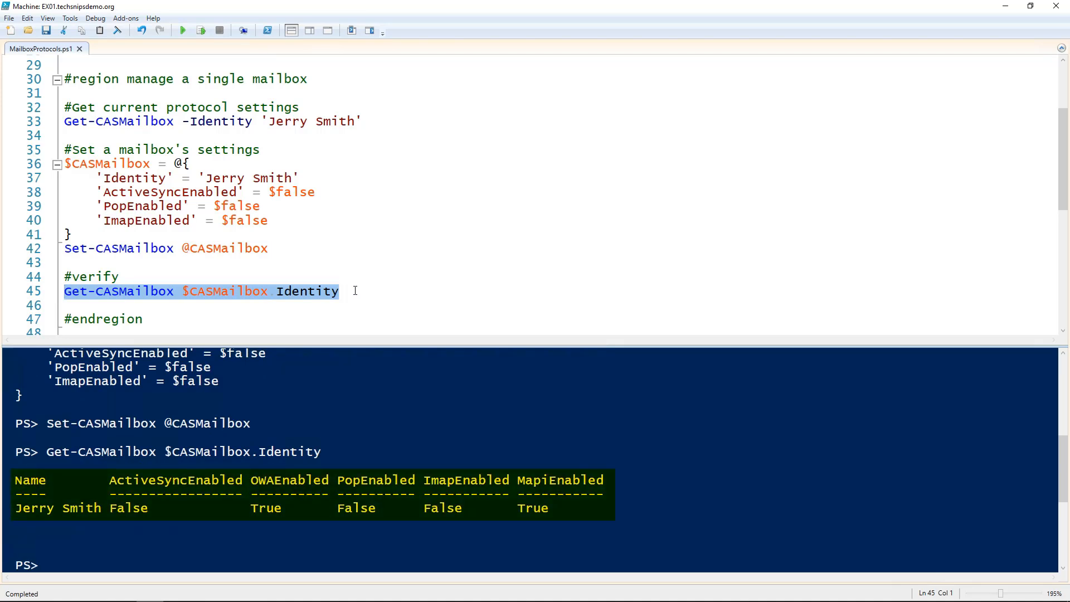
pyautogui.scroll(-3)
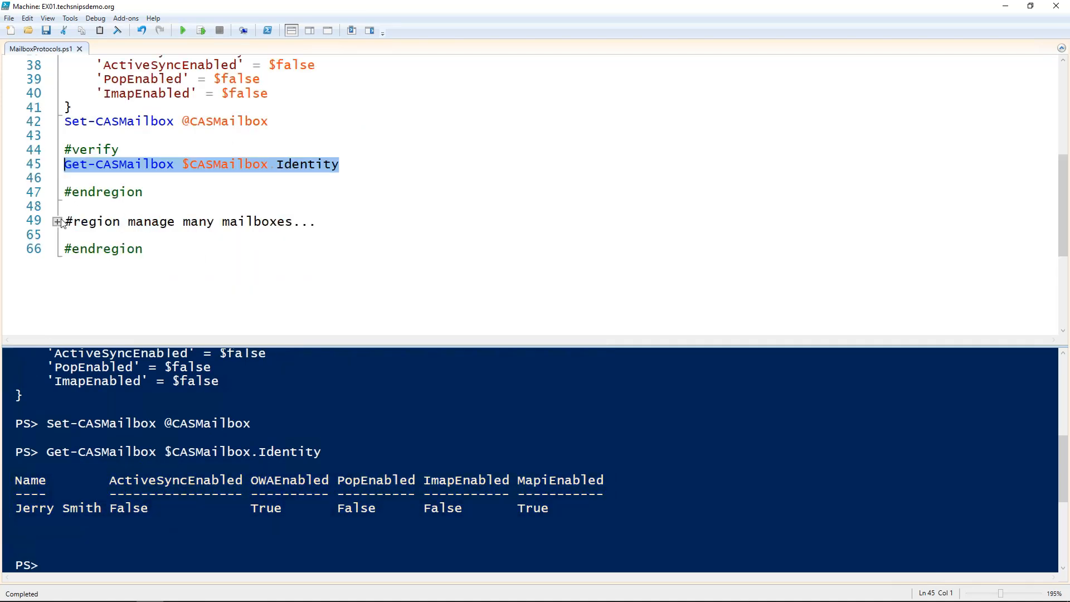
# Expand the many-mailboxes region and run Get-Mailbox | Set-CASMailbox to disable POP and IMAP everywhere.
pyautogui.click(57, 221)
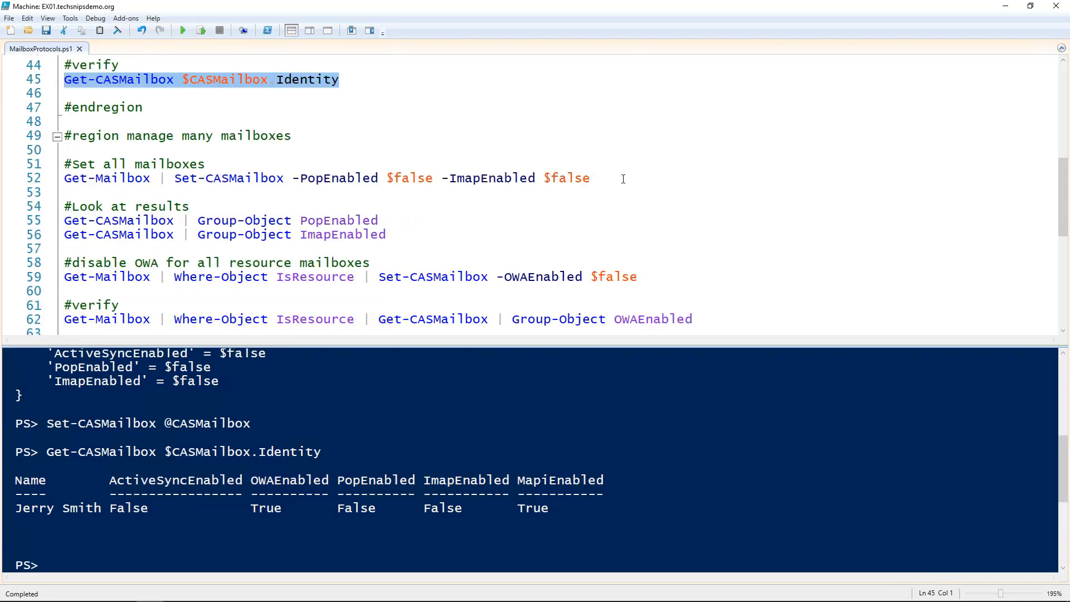
pyautogui.click(622, 178)
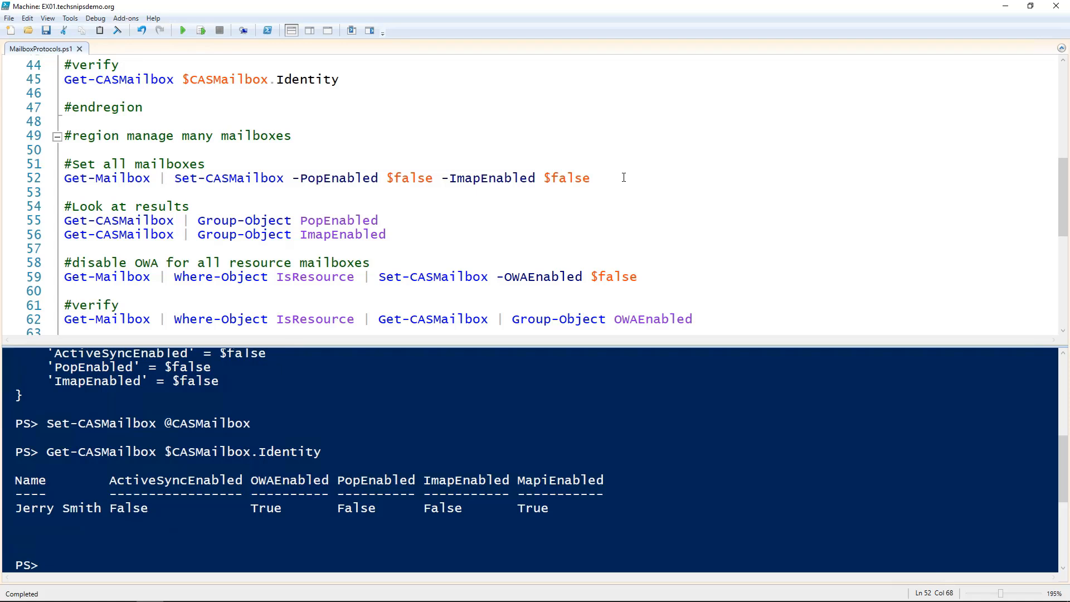
pyautogui.click(590, 177)
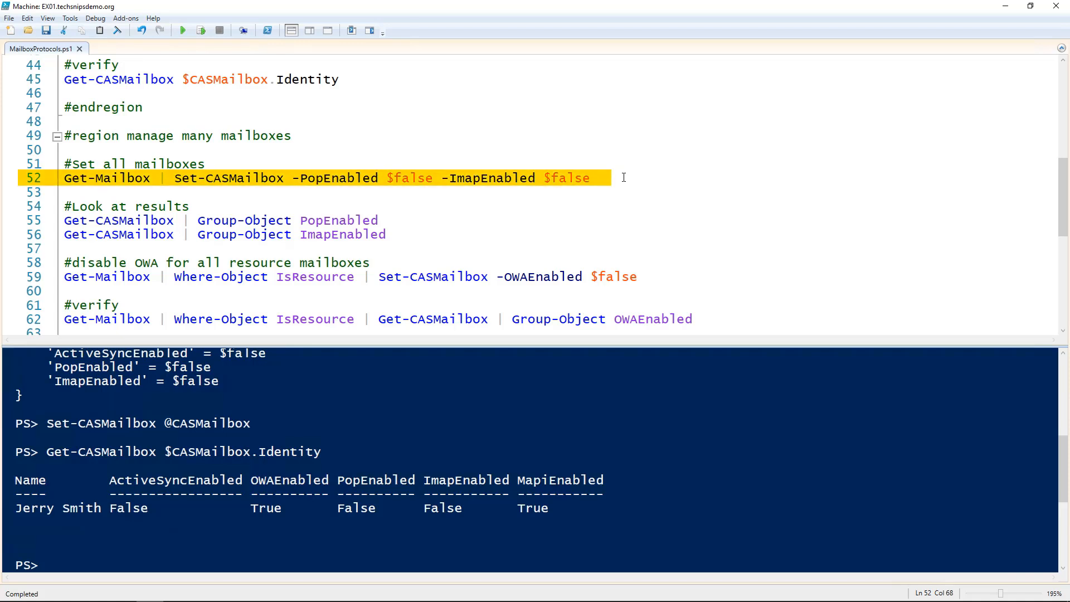
pyautogui.click(199, 30)
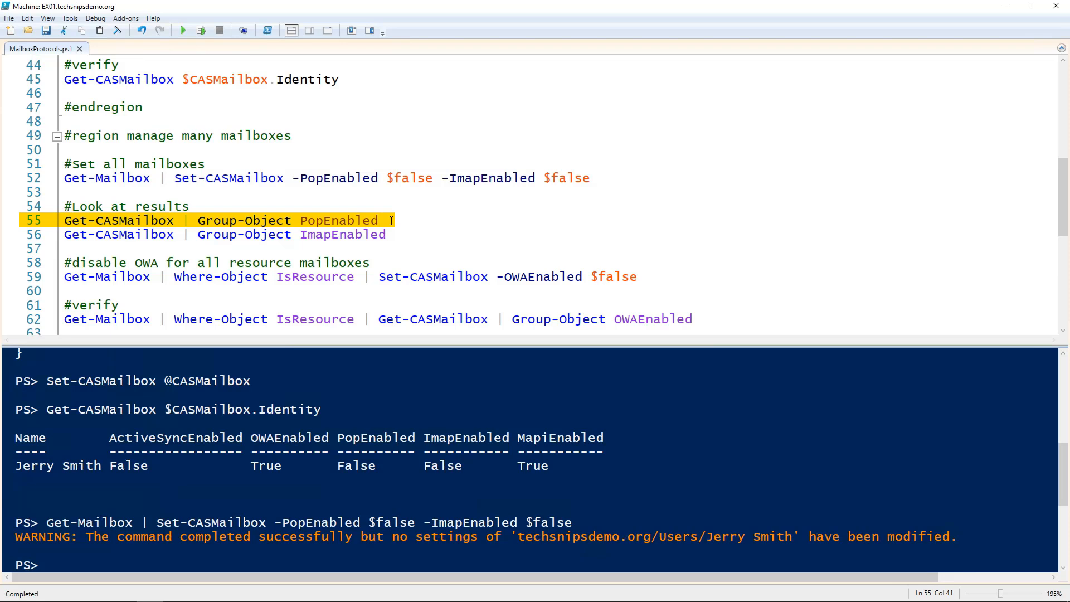
# Run the Group-Object PopEnabled and ImapEnabled checks, showing all 62 mailboxes disabled.
pyautogui.click(200, 30)
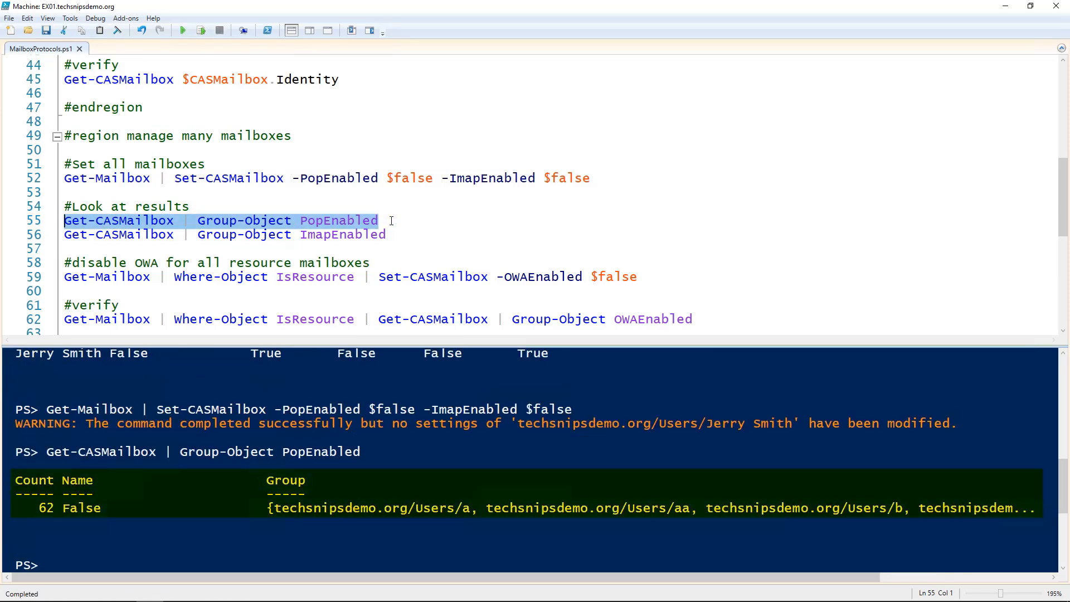
pyautogui.moveTo(398, 234)
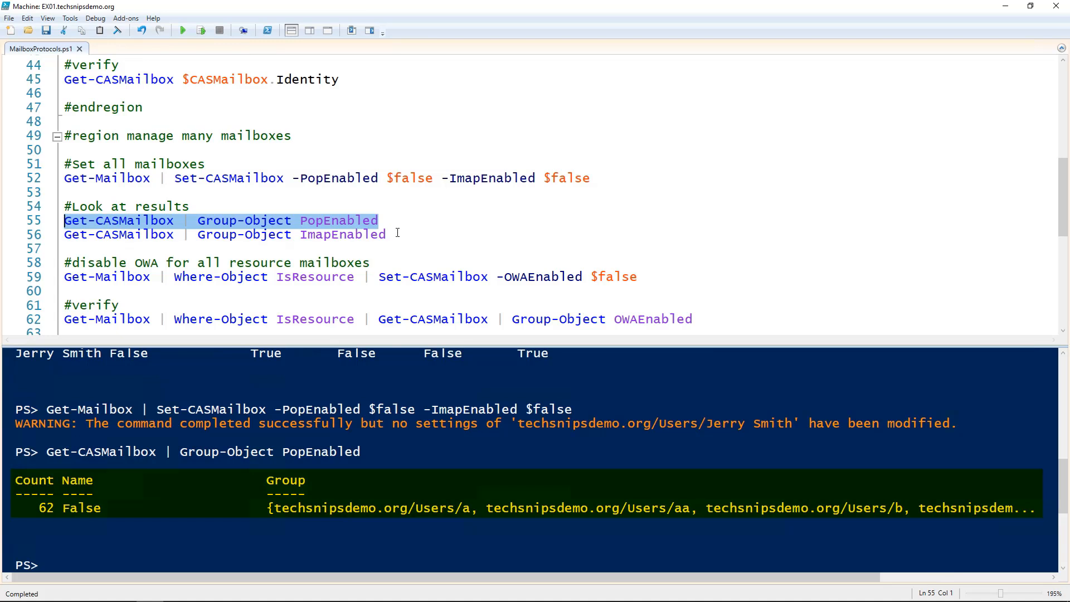
pyautogui.click(400, 234)
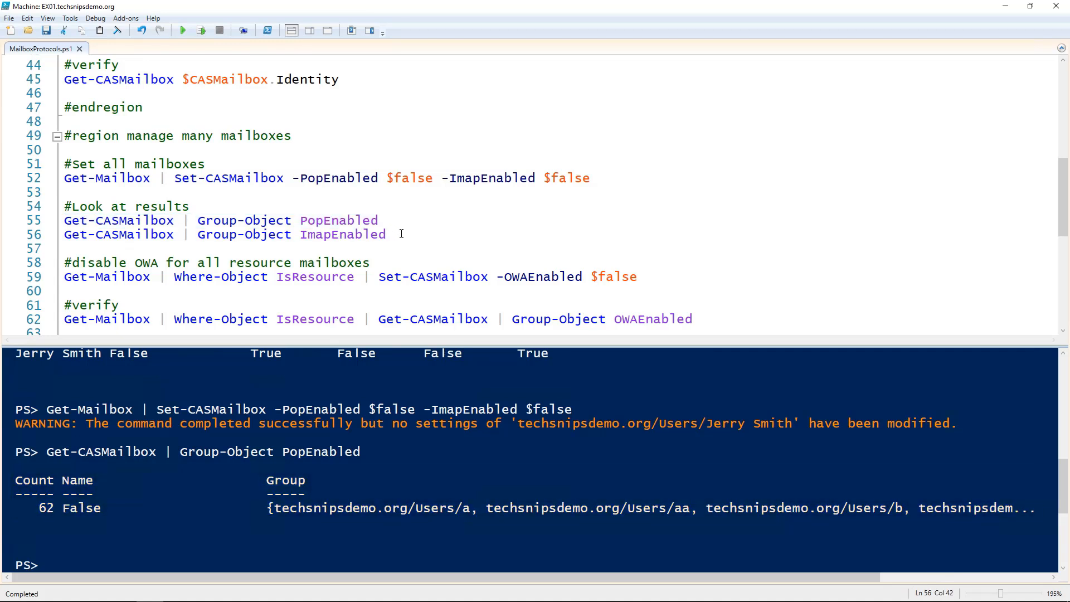
pyautogui.click(199, 30)
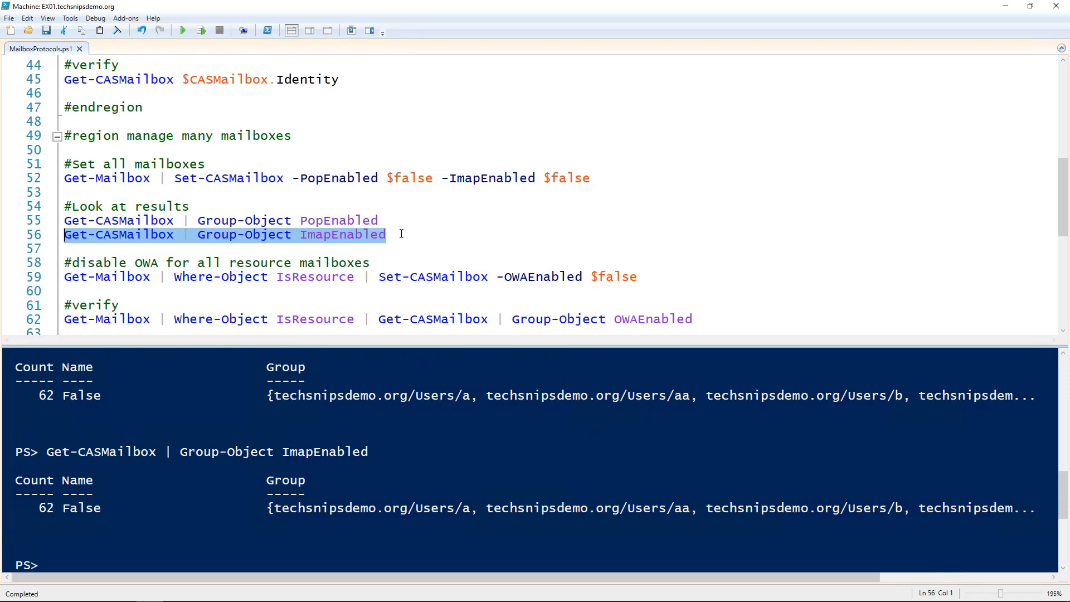
pyautogui.moveTo(644, 276)
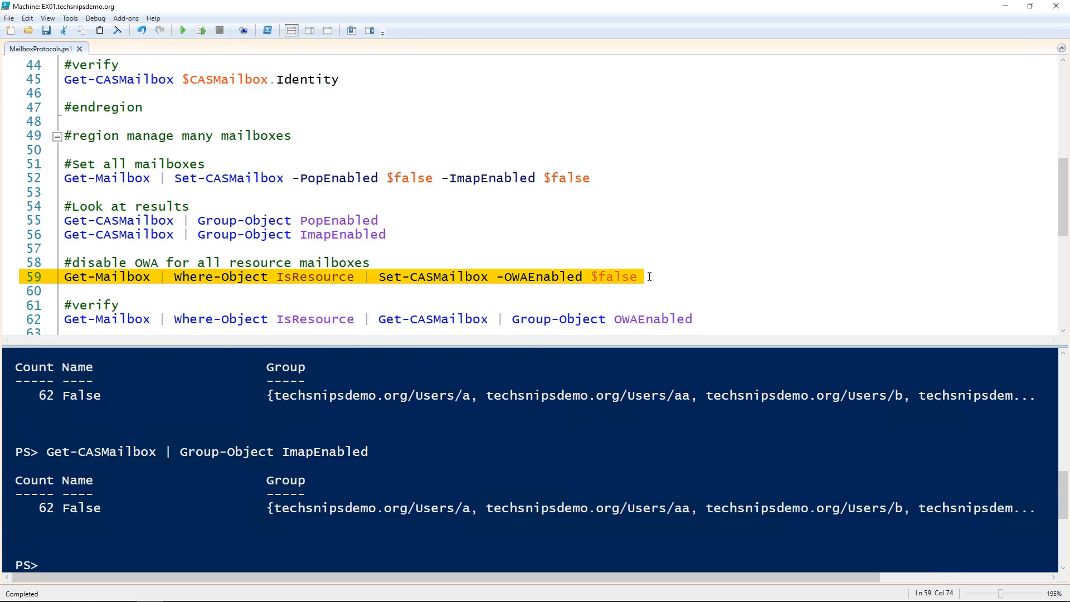
# Run Set-CASMailbox -OWAEnabled $false for IsResource mailboxes and verify 53 report OWA False.
pyautogui.click(649, 277)
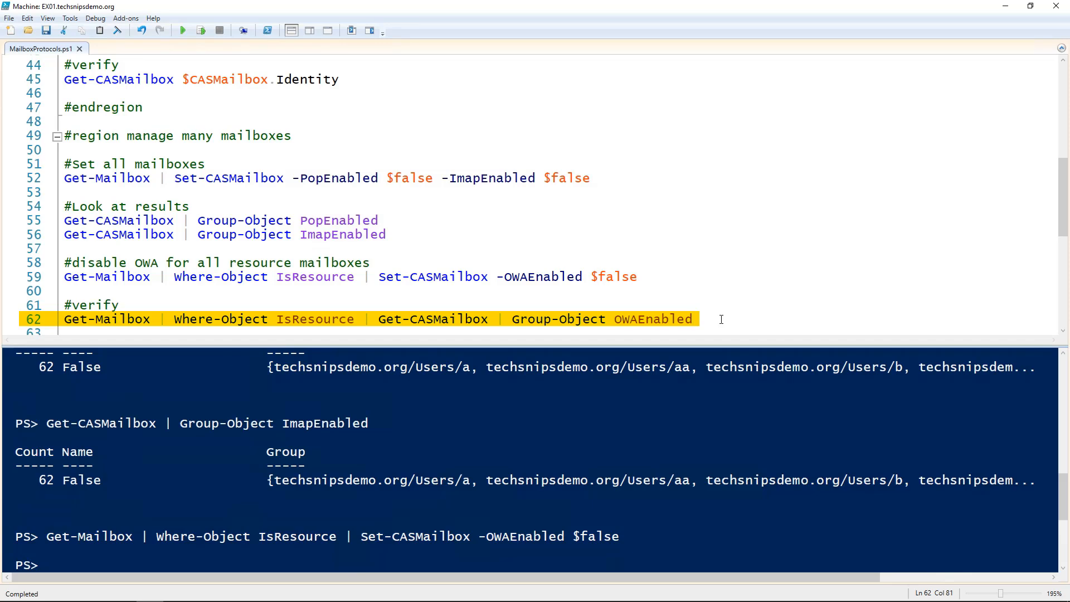
pyautogui.click(691, 319)
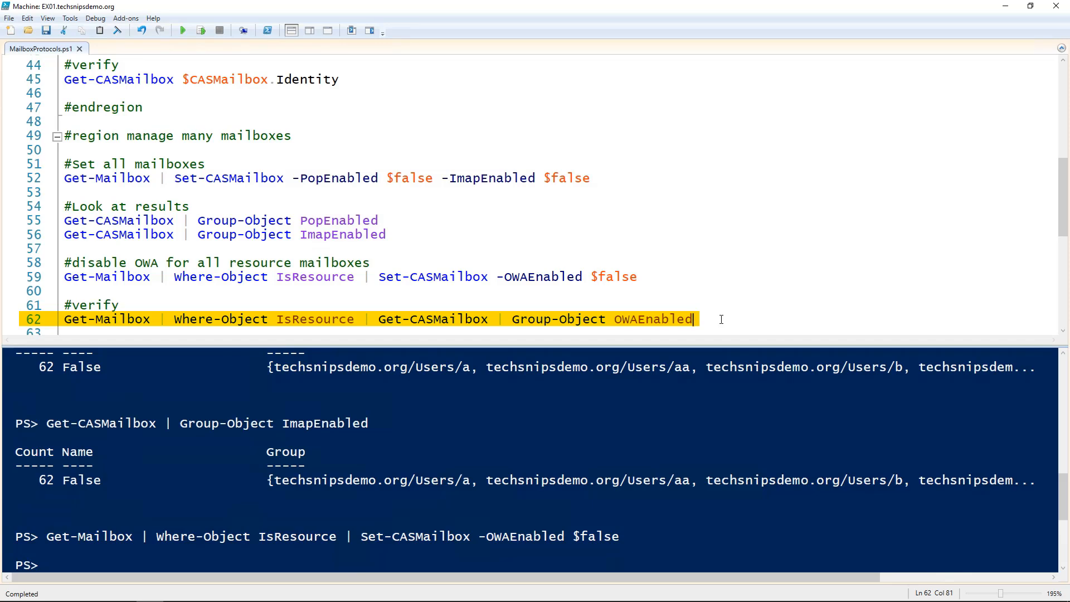
pyautogui.press('F8')
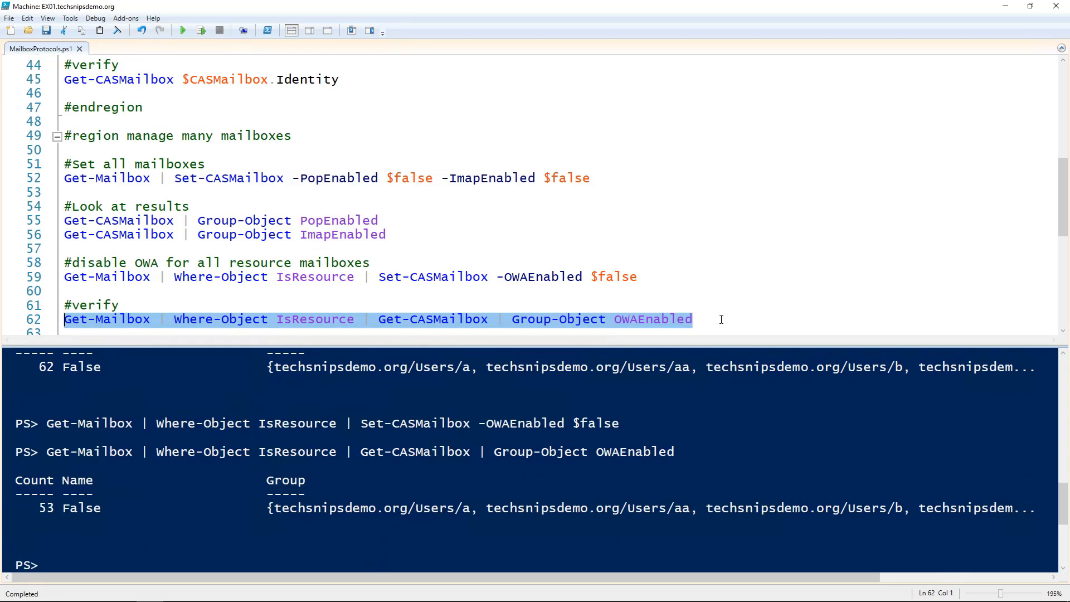